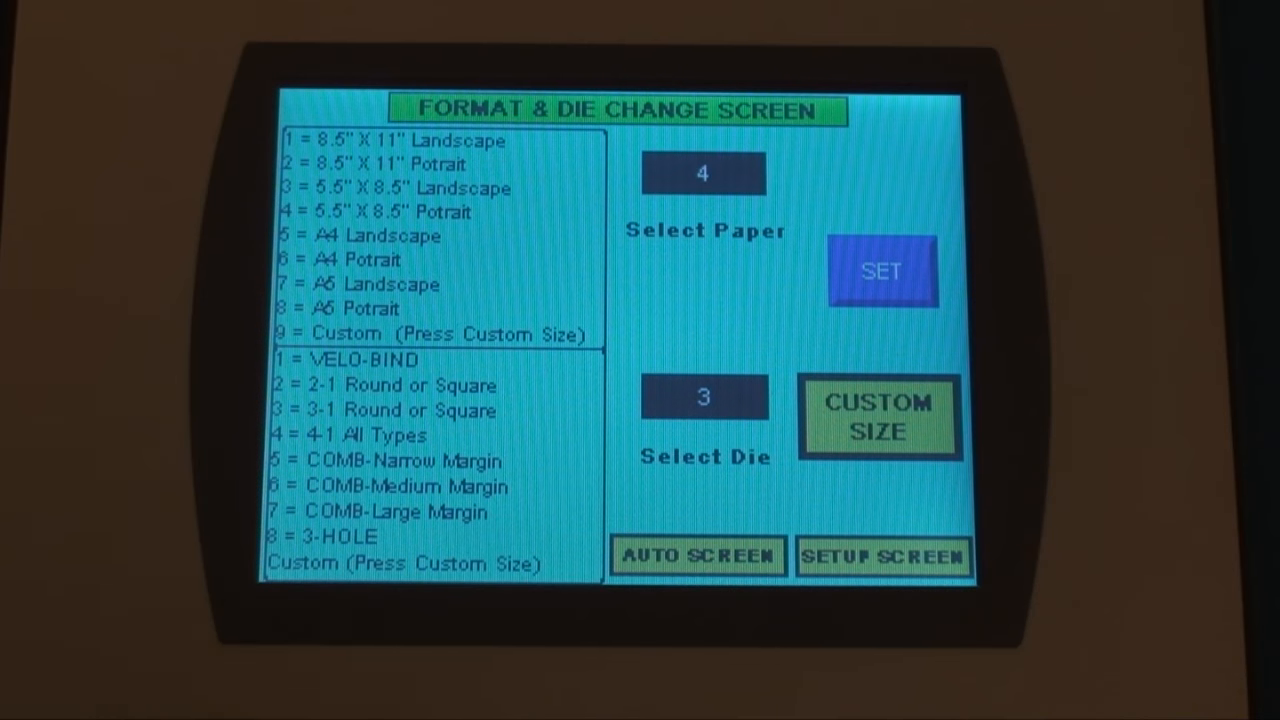
- Open the numeric keypad on the Select Die field, currently showing die 3
click(703, 396)
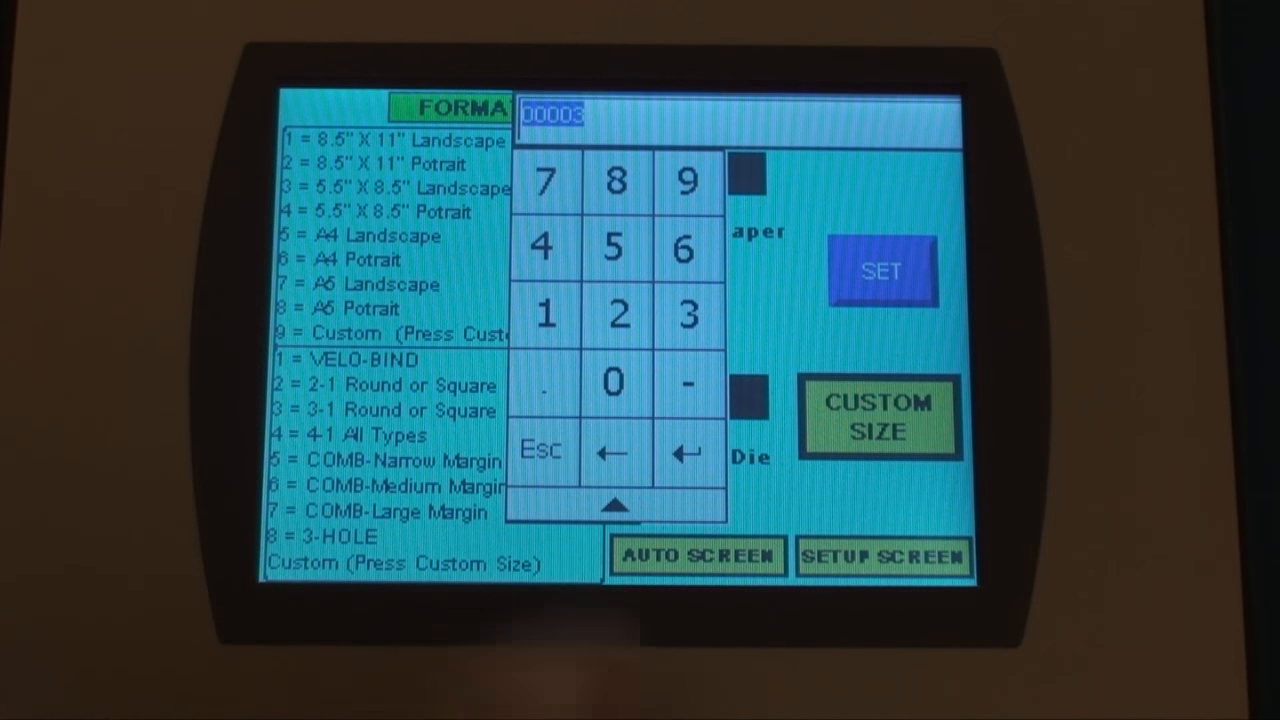